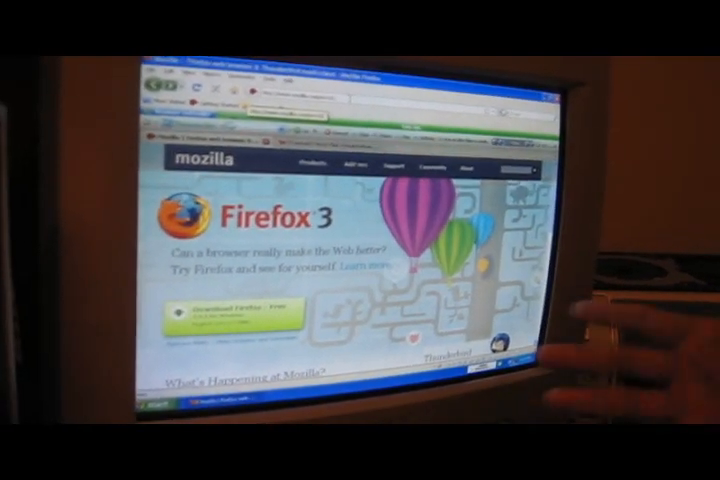
Launch the Account Wizard via New > Account from the welcome screen
{"action": "scroll", "scroll_direction": "down", "scroll_amount": 3}
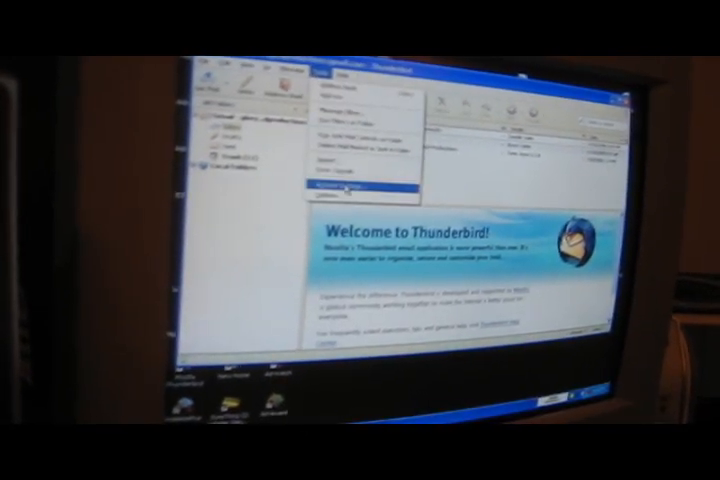
{"action": "left_click", "coordinate": [344, 184]}
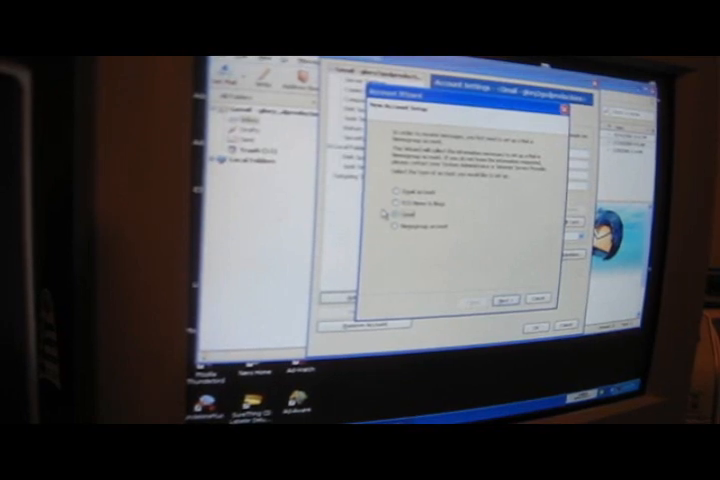
Select Email account as the account type in the Account Wizard
{"action": "left_click", "coordinate": [504, 300]}
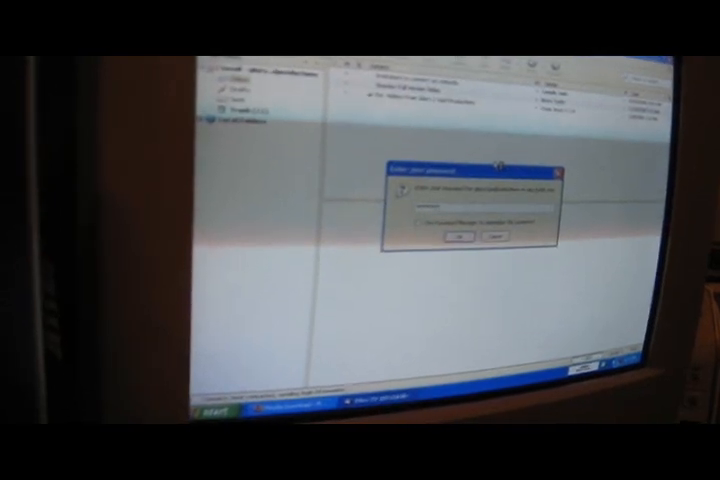
Confirm the account password in the prompt so mail can be fetched
{"action": "left_click", "coordinate": [452, 236]}
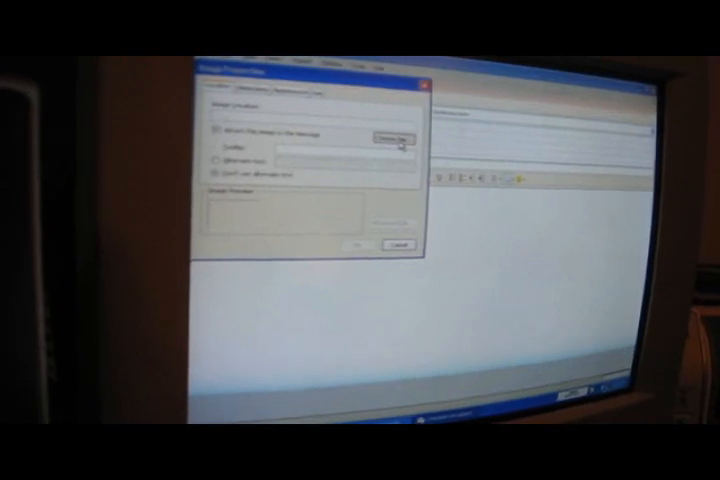
{"action": "left_click", "coordinate": [388, 136]}
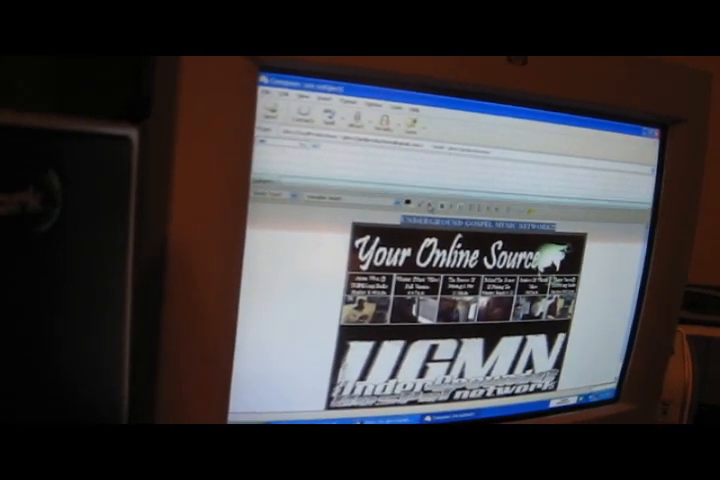
Scroll the compose window to review the bold heading and centered linked UGMN image
{"action": "scroll", "scroll_direction": "up", "scroll_amount": 3}
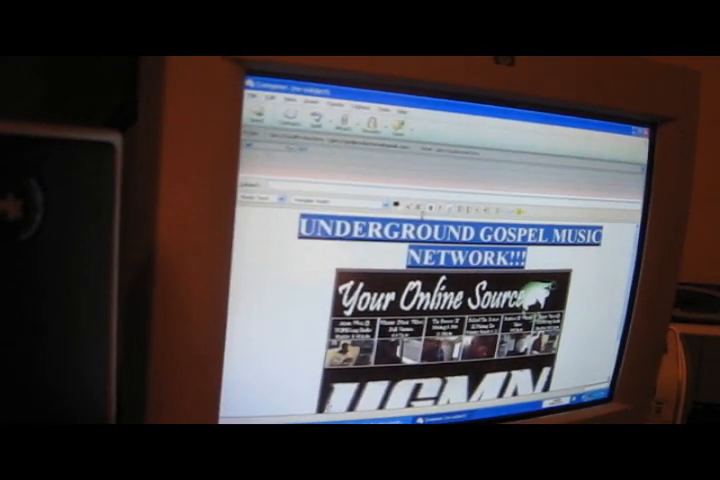
{"action": "scroll", "scroll_direction": "down", "scroll_amount": 3}
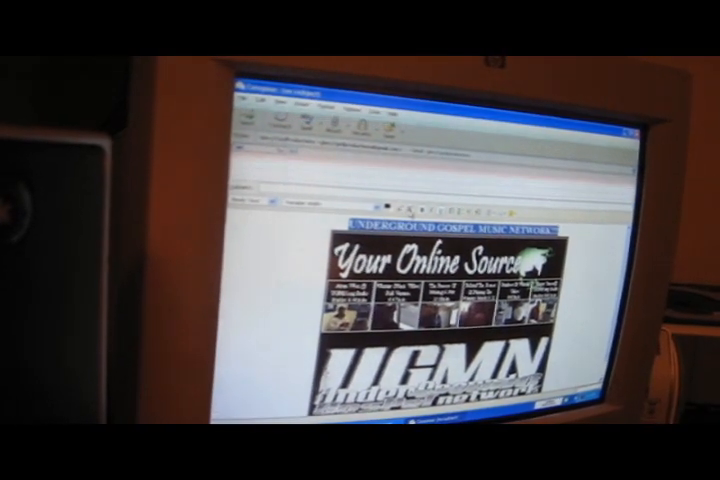